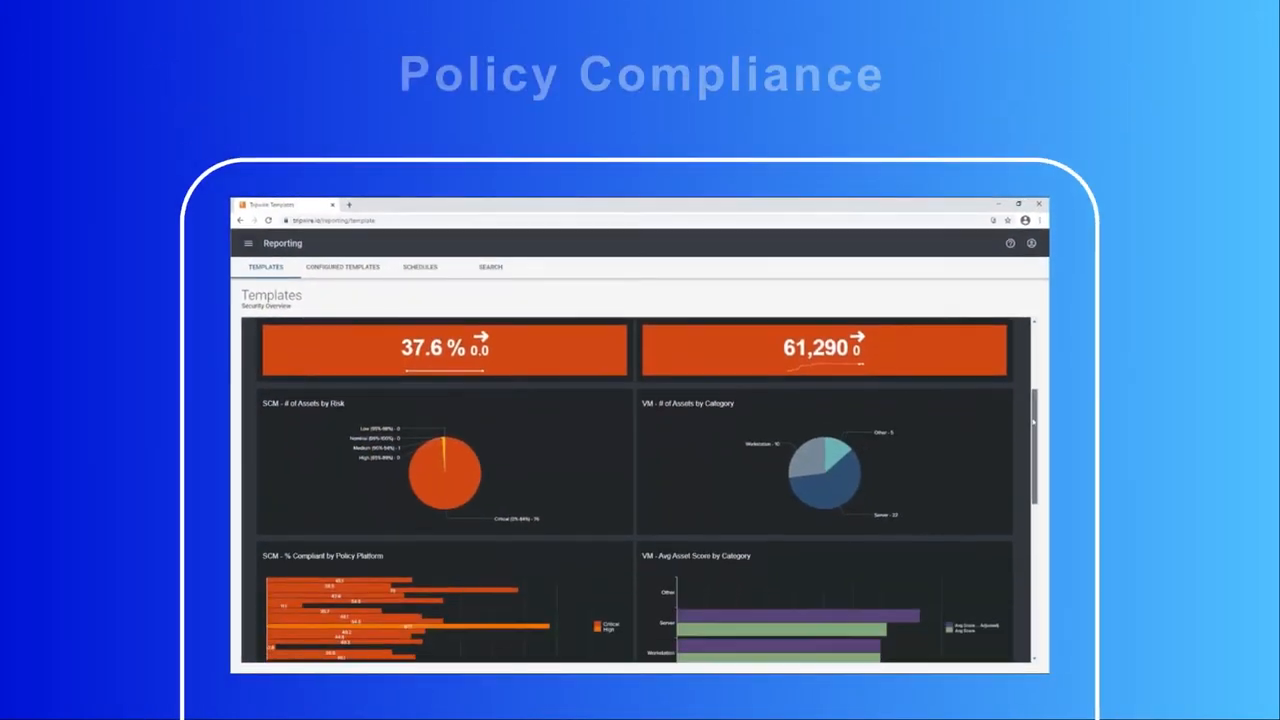
Scroll through the Vulnerability Management Summary widgets: risk matrix and asset score charts.
scroll(down, 3)
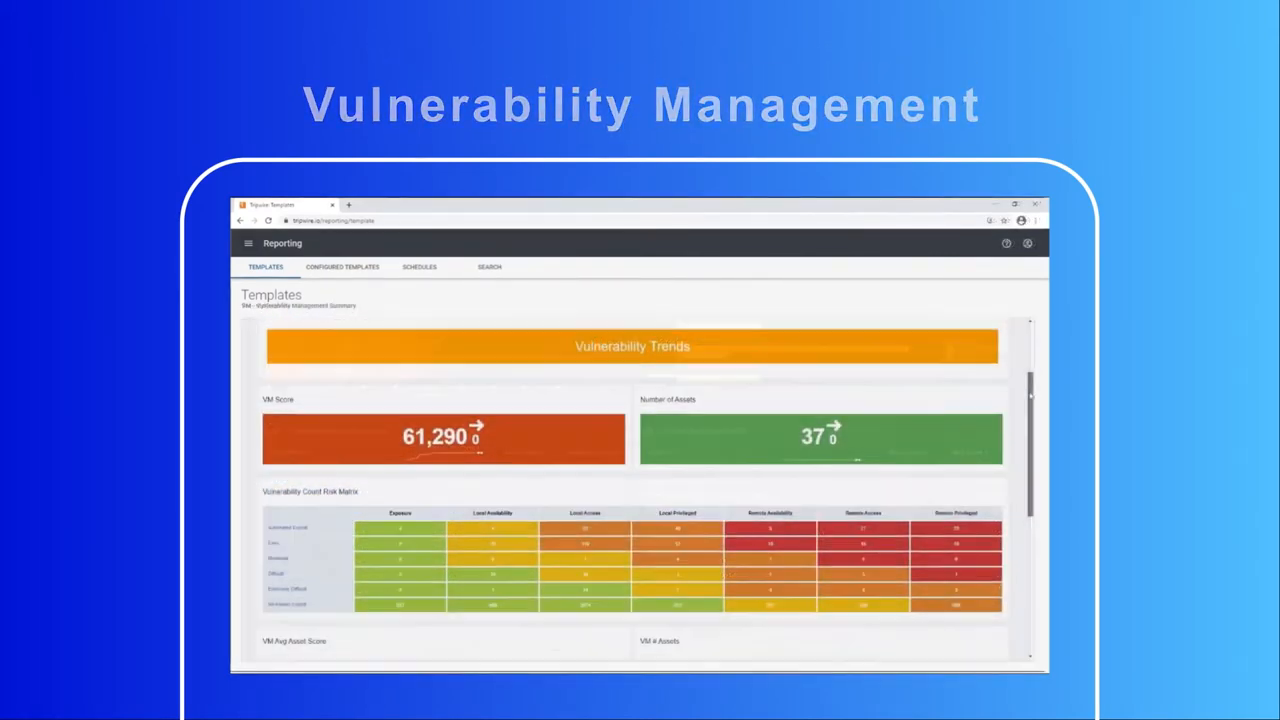
scroll(down, 3)
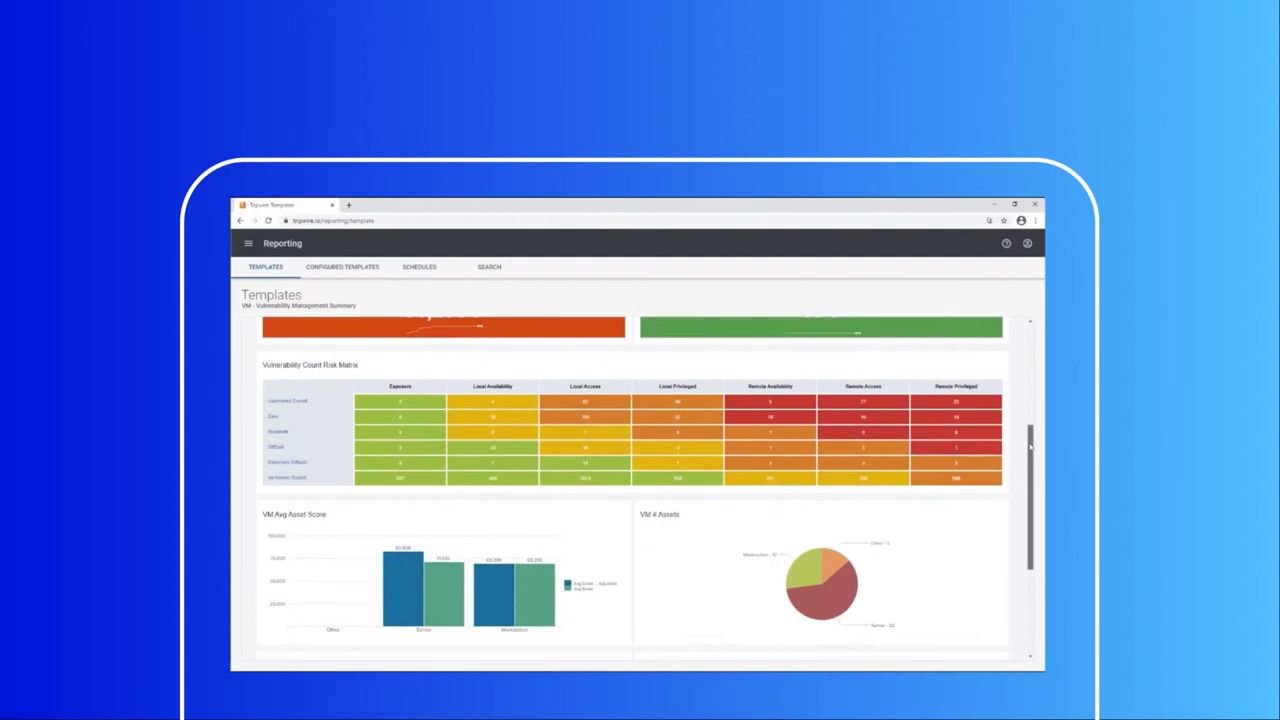
scroll(down, 3)
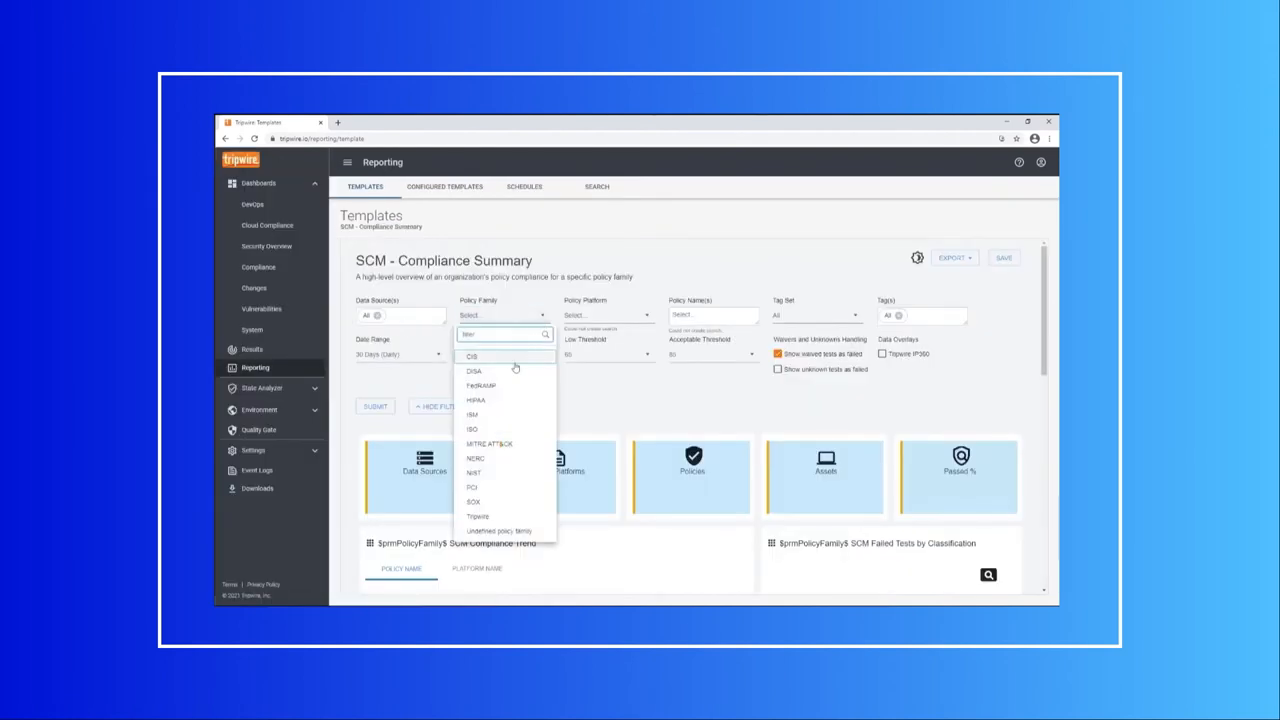
Set Policy Family to PCI, then view the Vulnerabilities dashboard's trends and risk matrix.
click(472, 487)
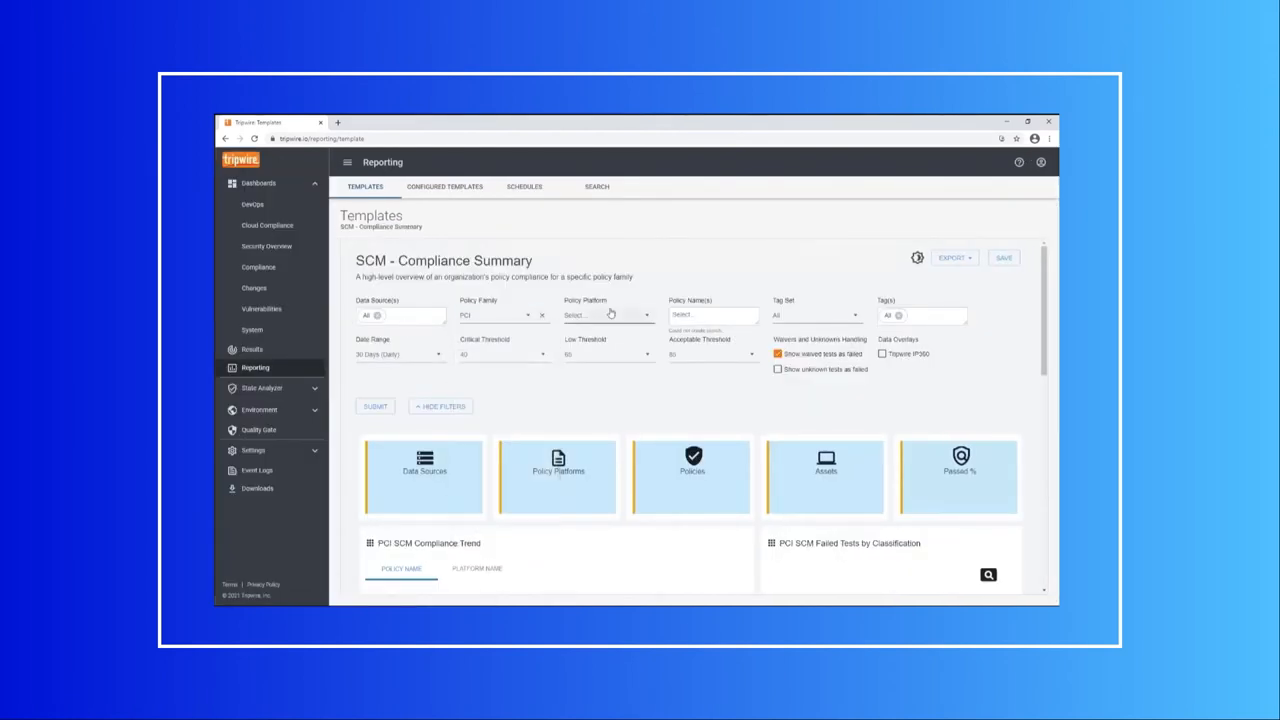
click(261, 308)
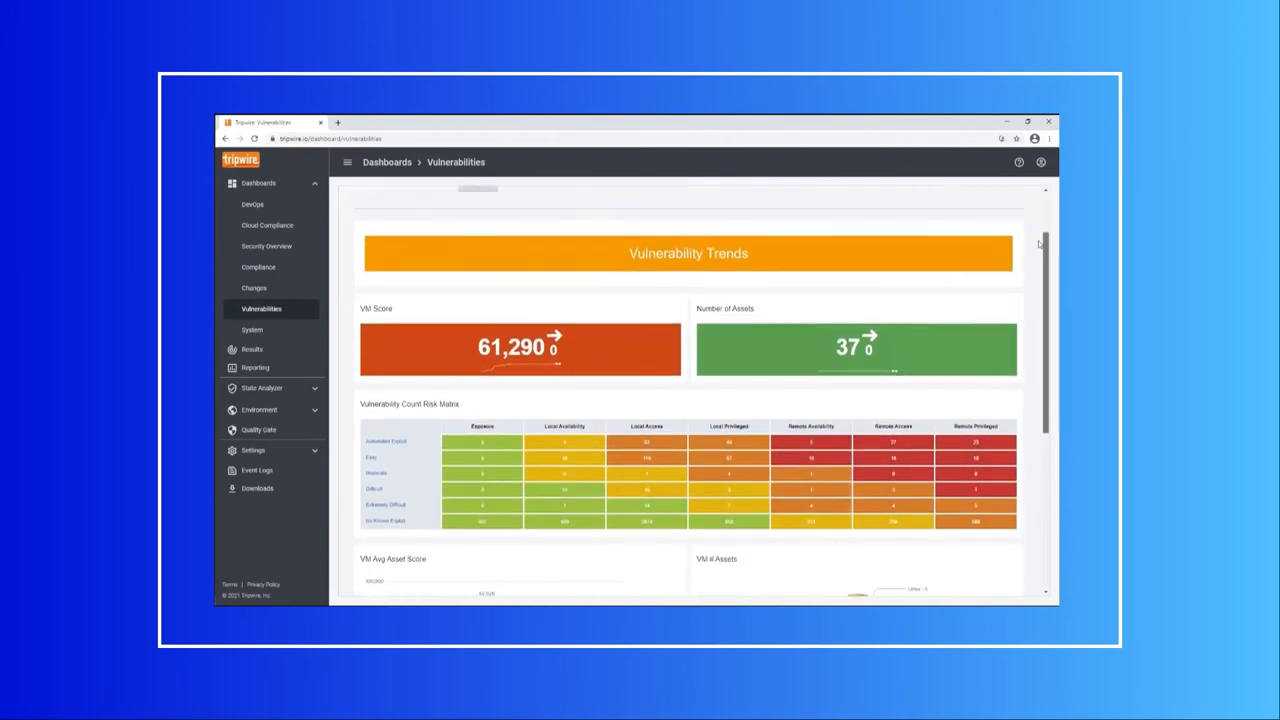
scroll(down, 3)
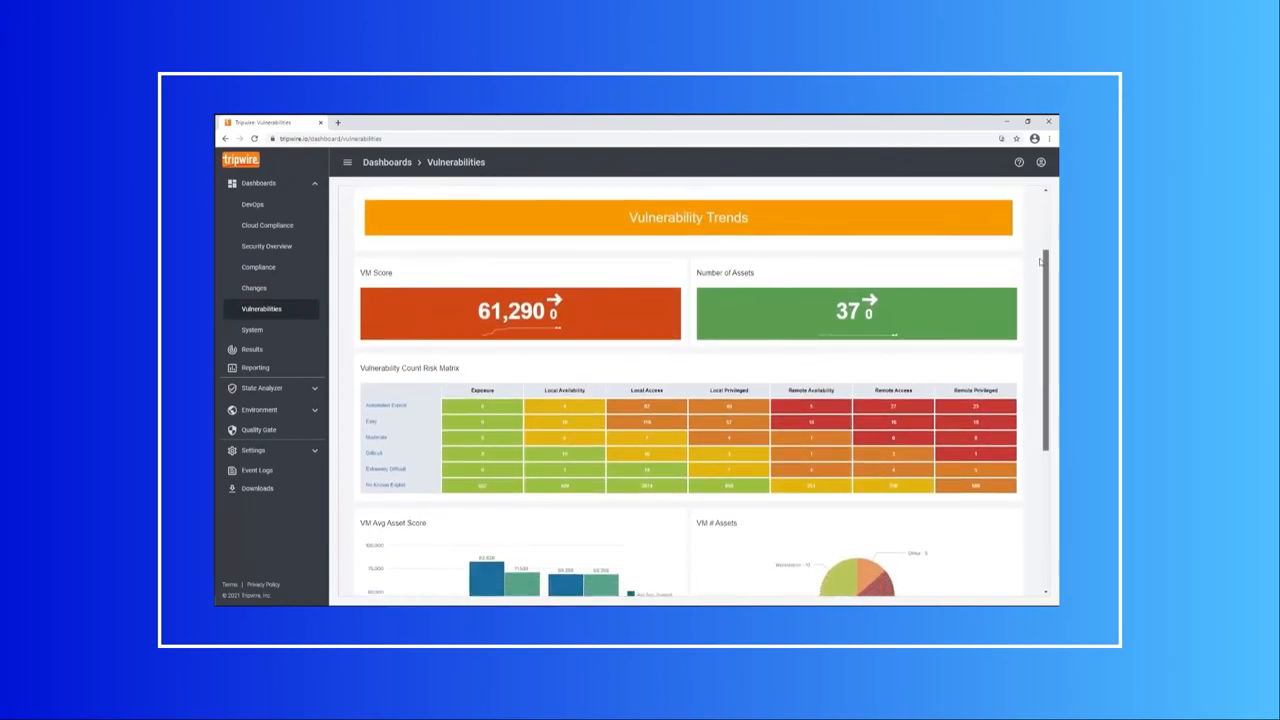